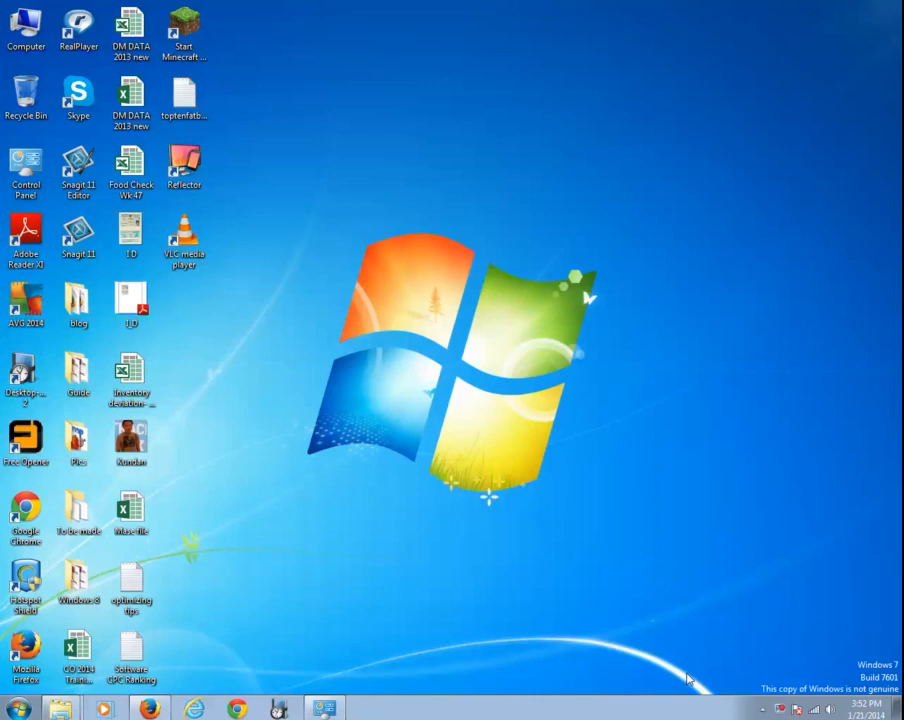
Launch AVG AntiVirus Free from the AVG 2014 desktop shortcut.
click(26, 300)
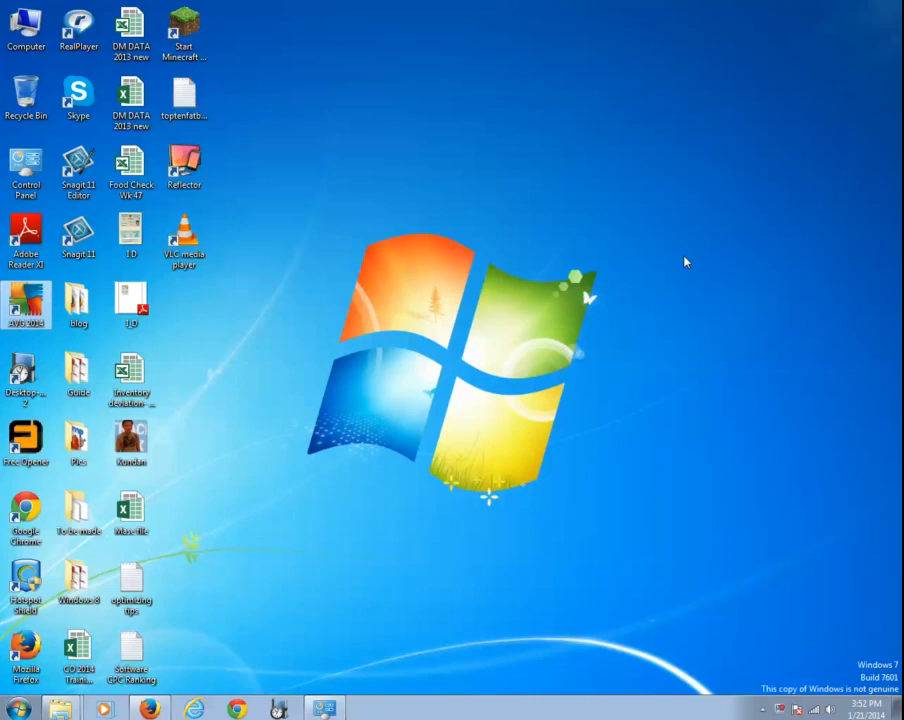
double_click(26, 305)
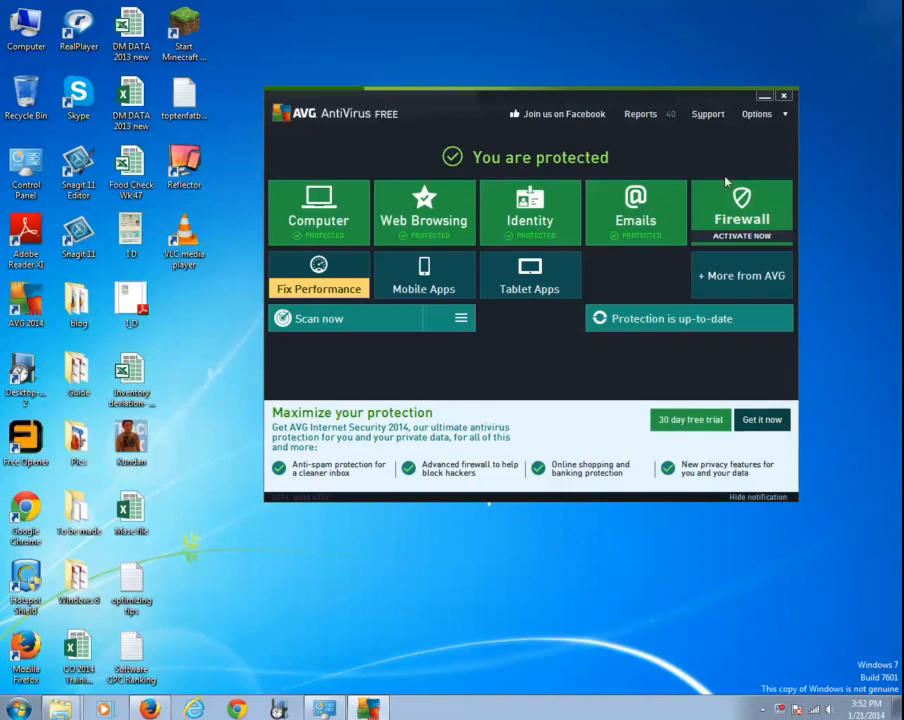
Choose Advanced settings from the AVG Options menu.
click(757, 113)
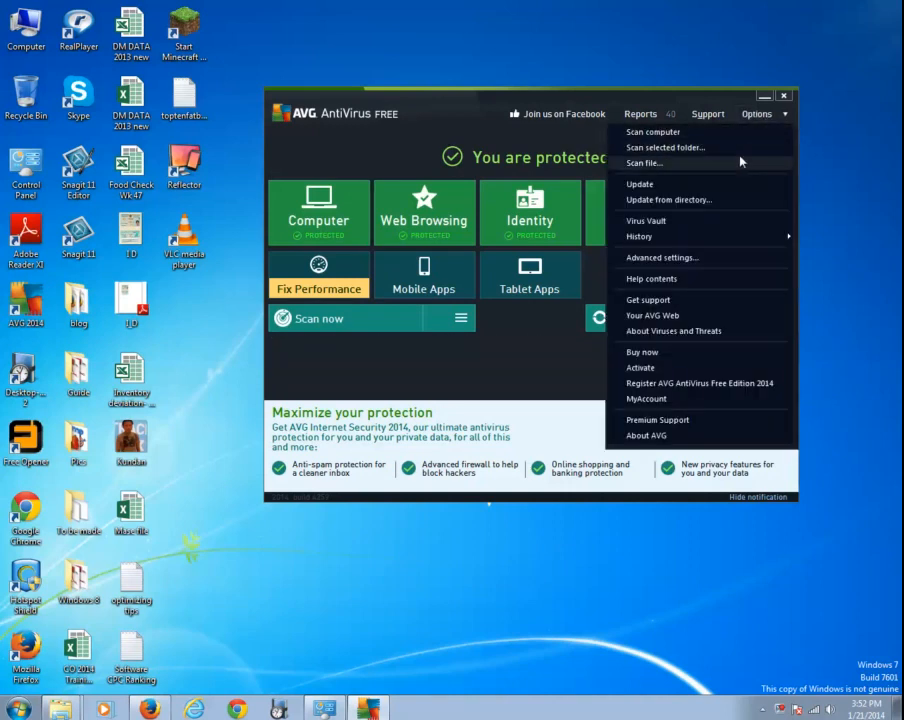
click(656, 264)
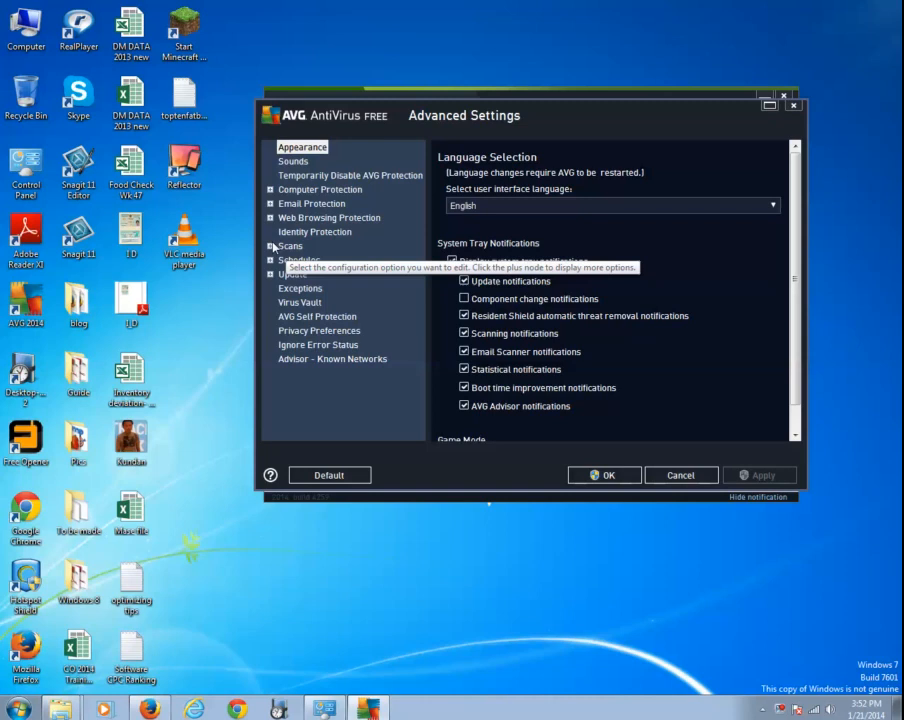
Under Scans > Removable Device Scan, toggle 'Enable removable device scan' off and back on.
click(270, 245)
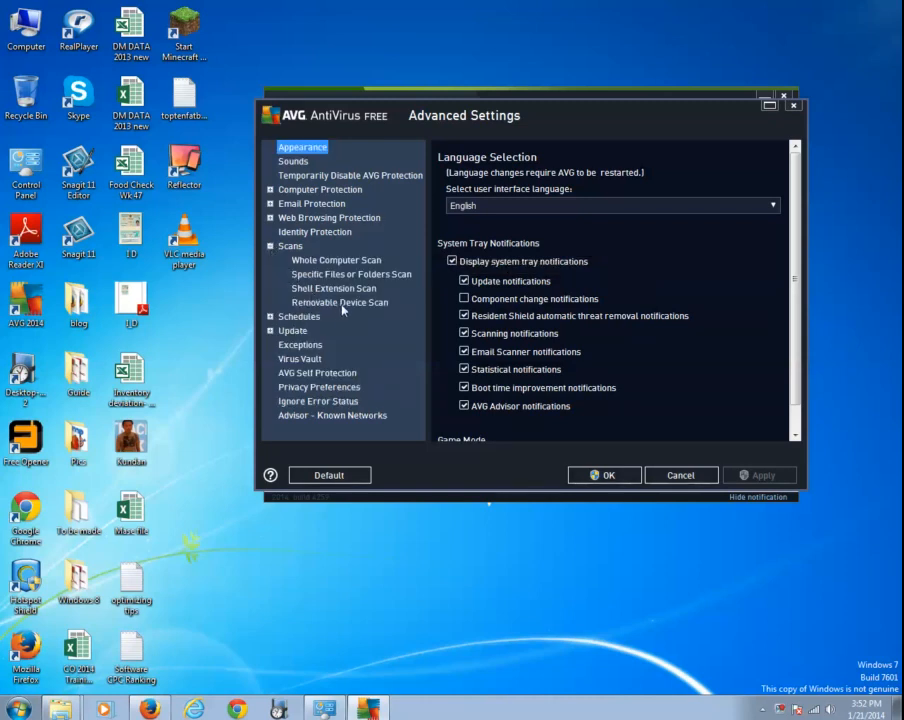
click(339, 302)
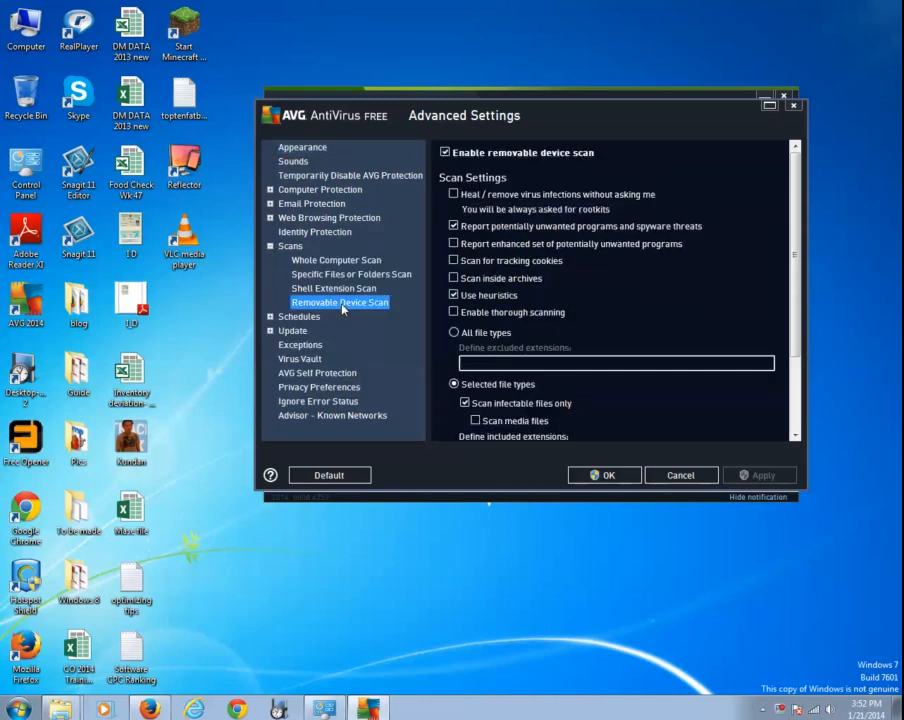
click(444, 152)
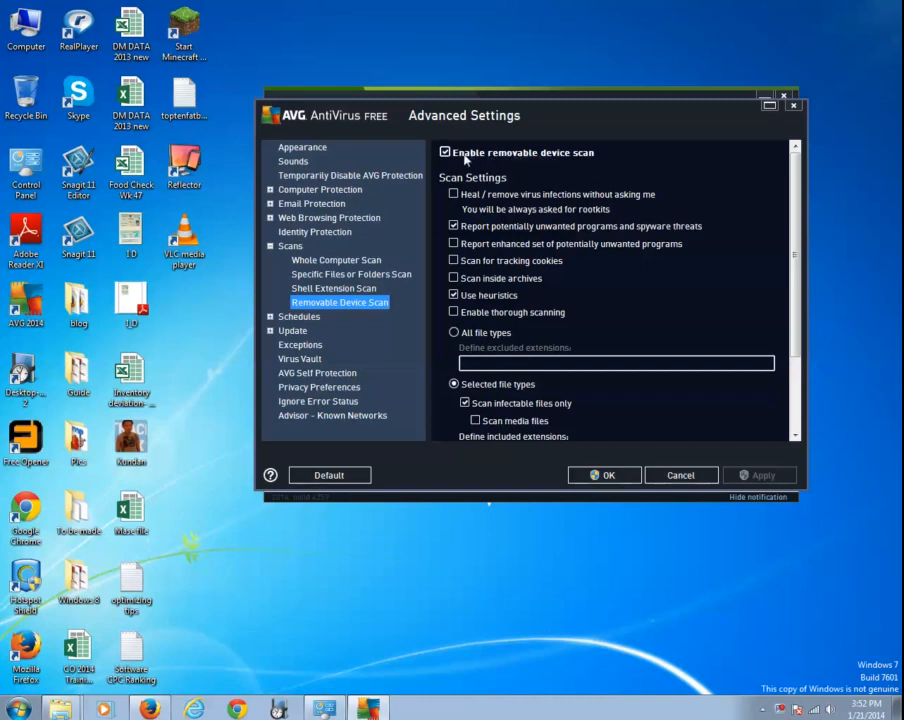
click(444, 152)
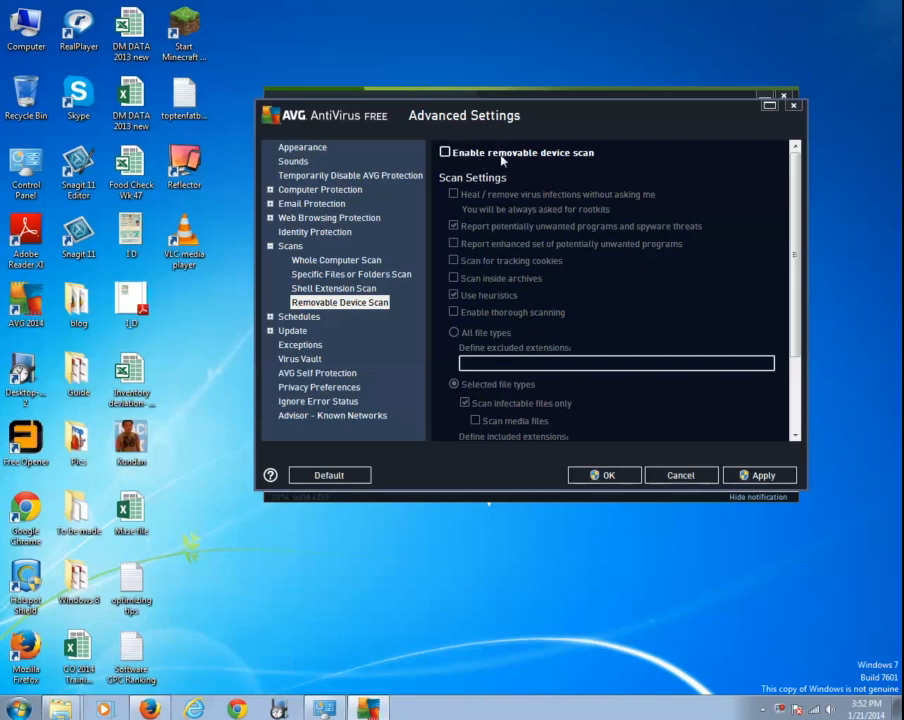
mouse_move(560, 160)
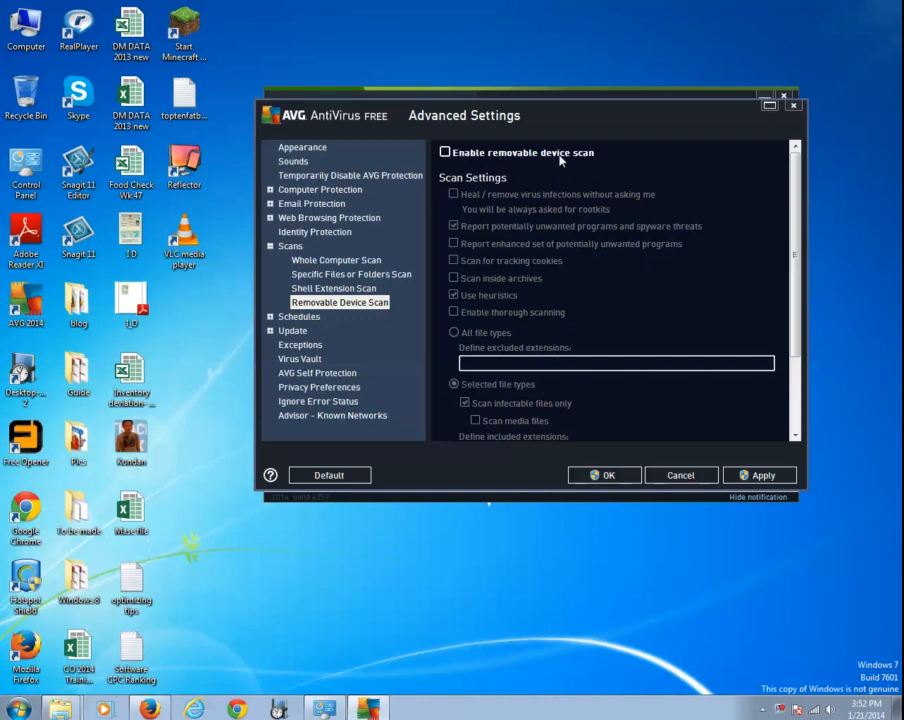
click(444, 152)
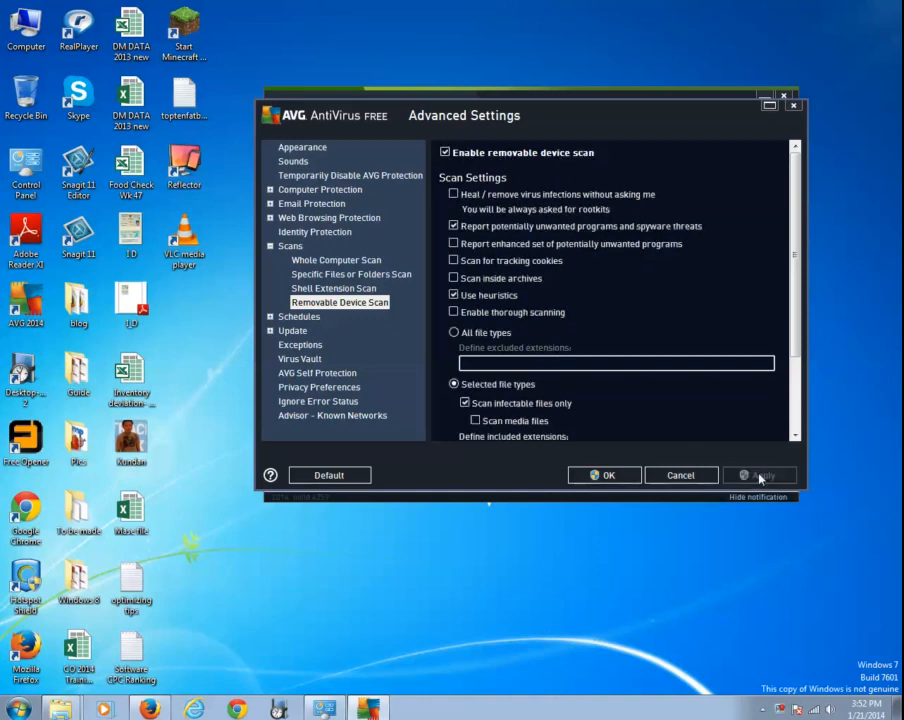
Save the Advanced Settings with OK and close the AVG main window.
click(605, 475)
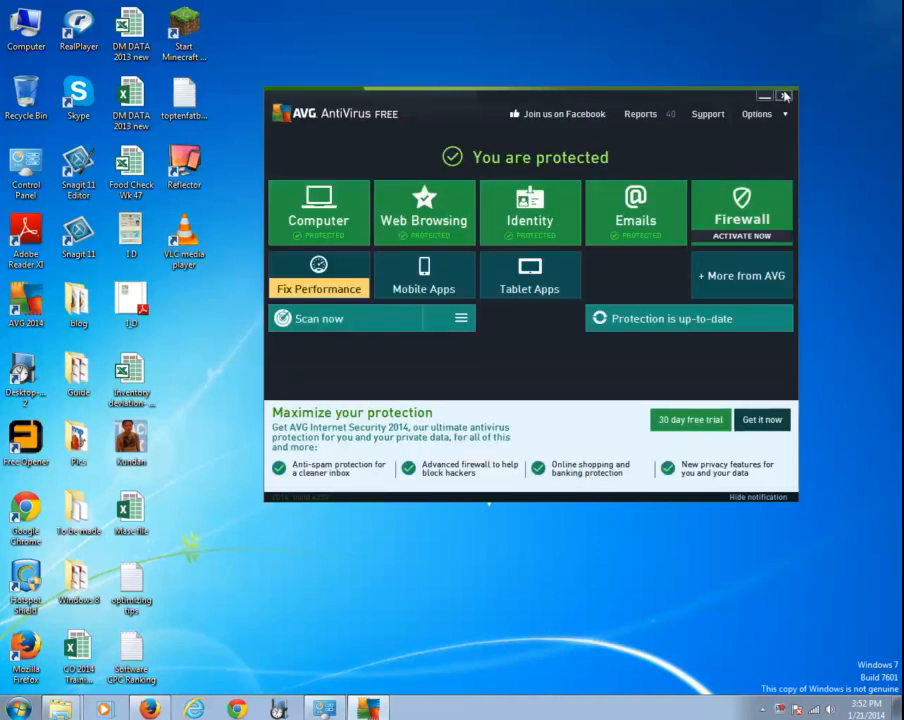
click(786, 95)
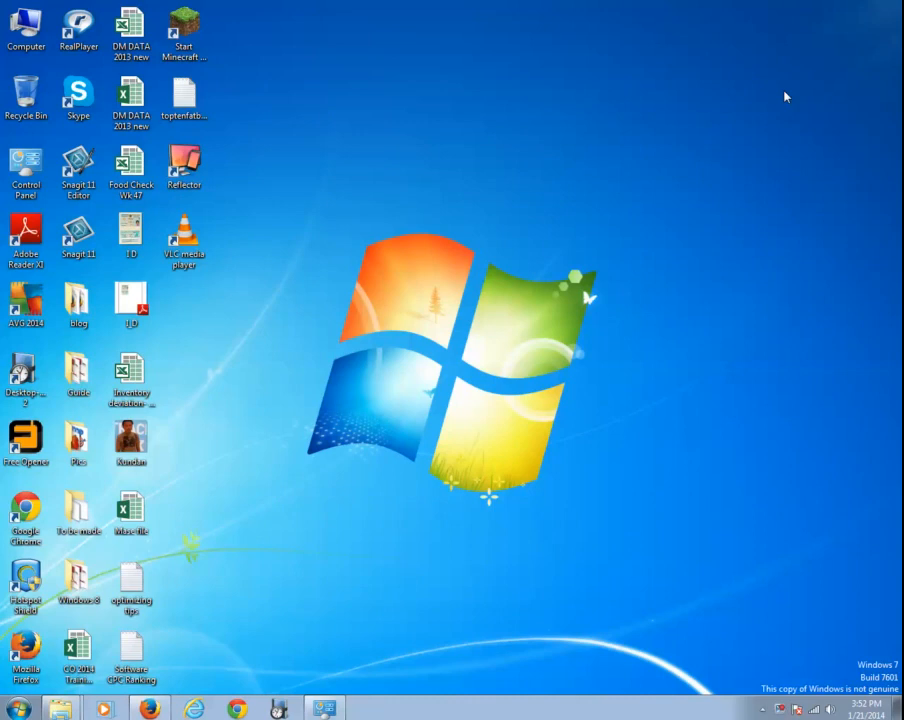